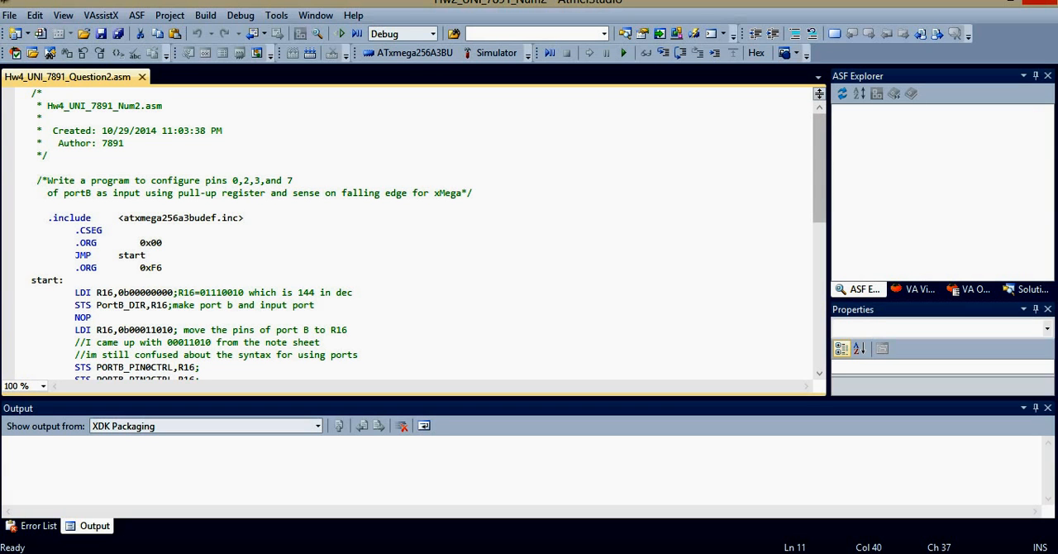
- Point out the program header's author line and the include and origin directives
{"action": "left_click", "coordinate": [244, 217]}
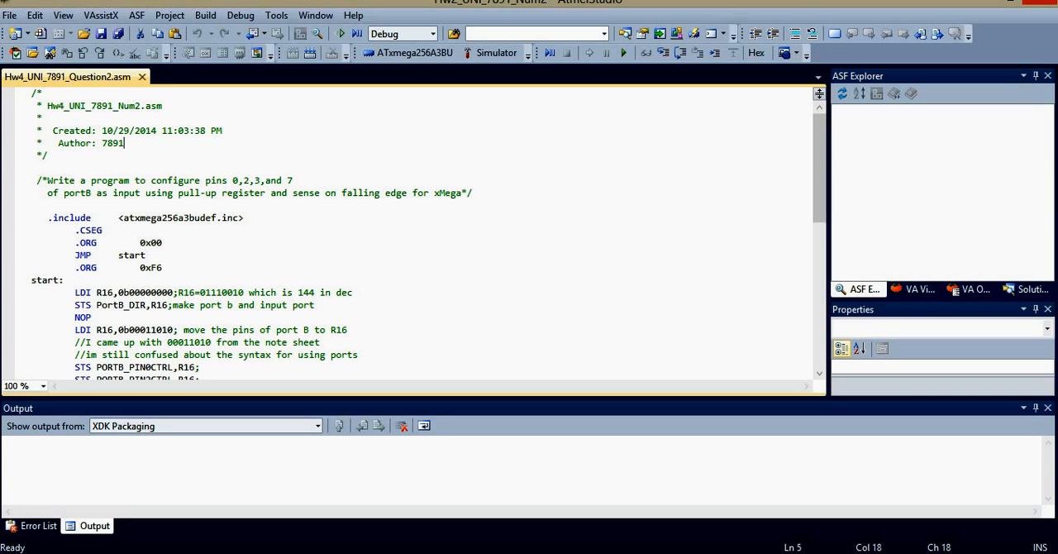
{"action": "left_click", "coordinate": [293, 181]}
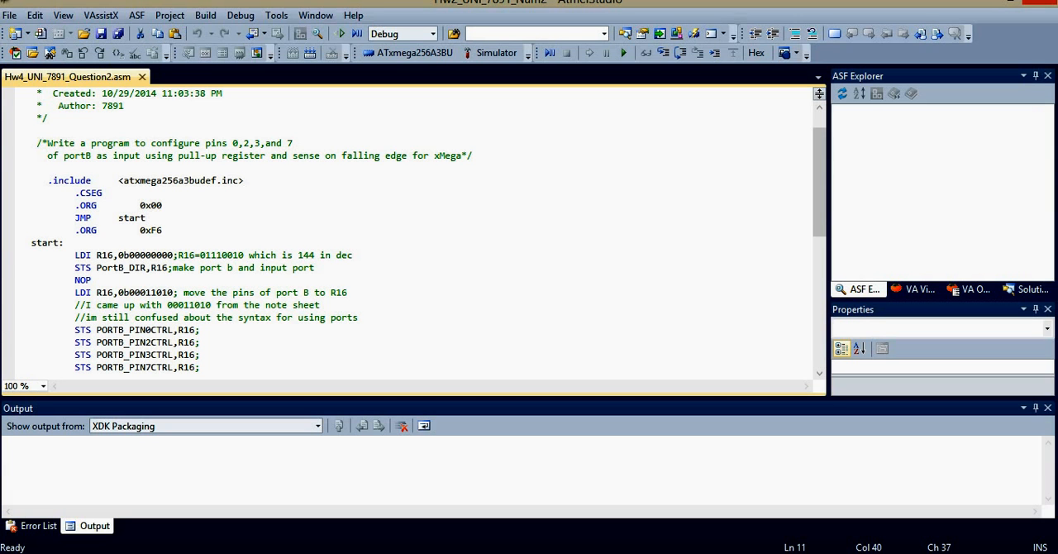
{"action": "left_click", "coordinate": [244, 180]}
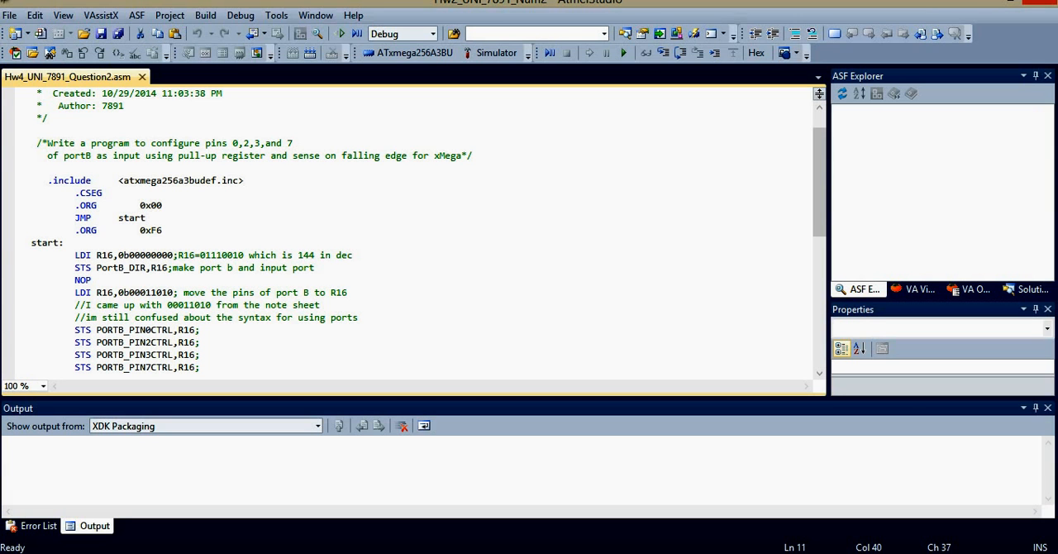
{"action": "left_click_drag", "start_coordinate": [49, 180], "coordinate": [162, 230]}
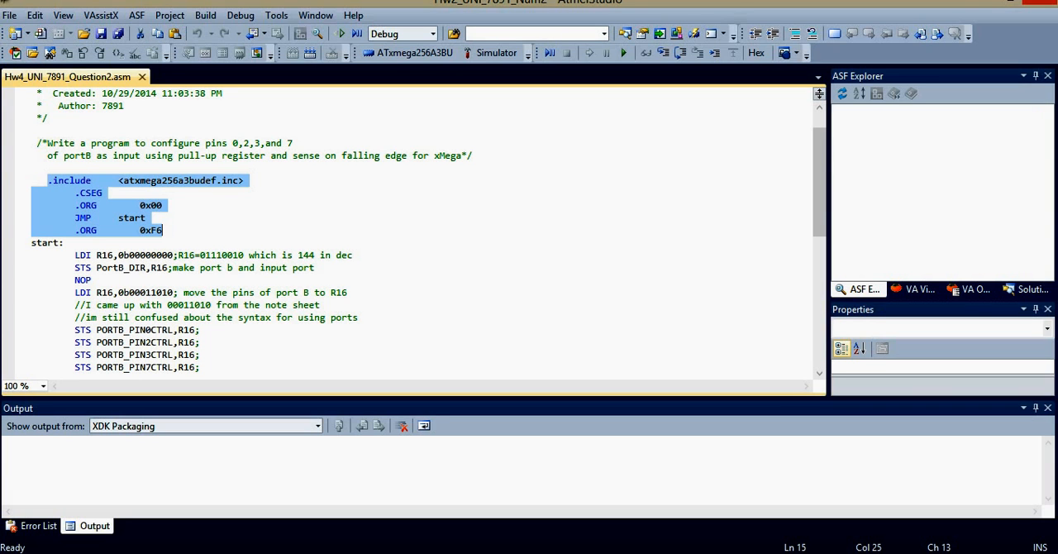
{"action": "left_click", "coordinate": [68, 180]}
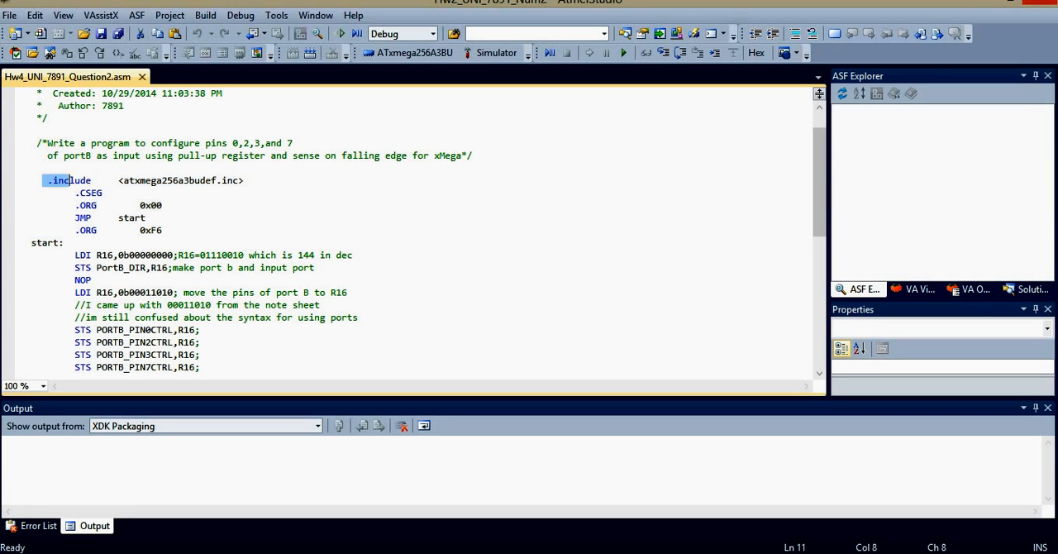
{"action": "left_click_drag", "start_coordinate": [45, 180], "coordinate": [162, 230]}
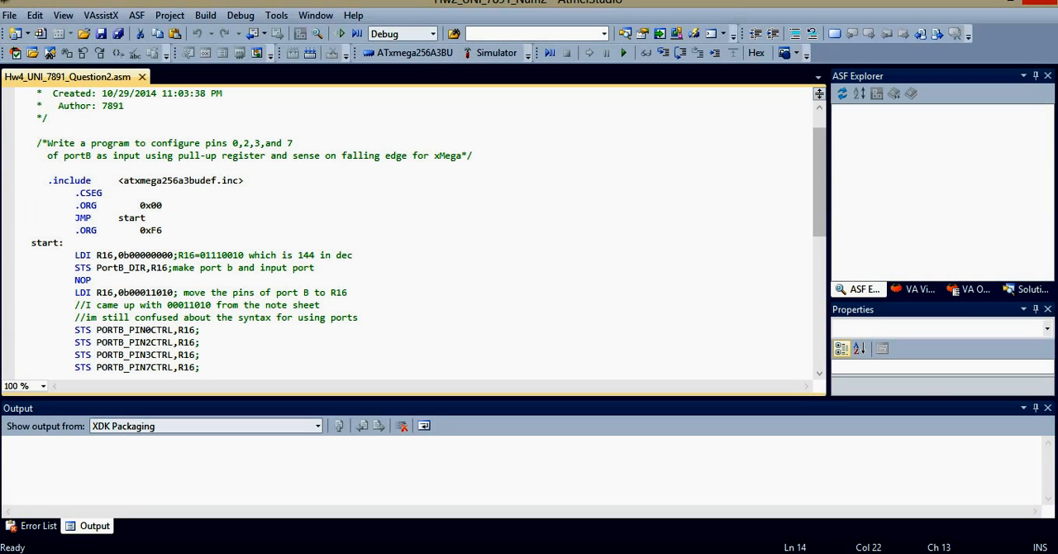
{"action": "double_click", "coordinate": [135, 329]}
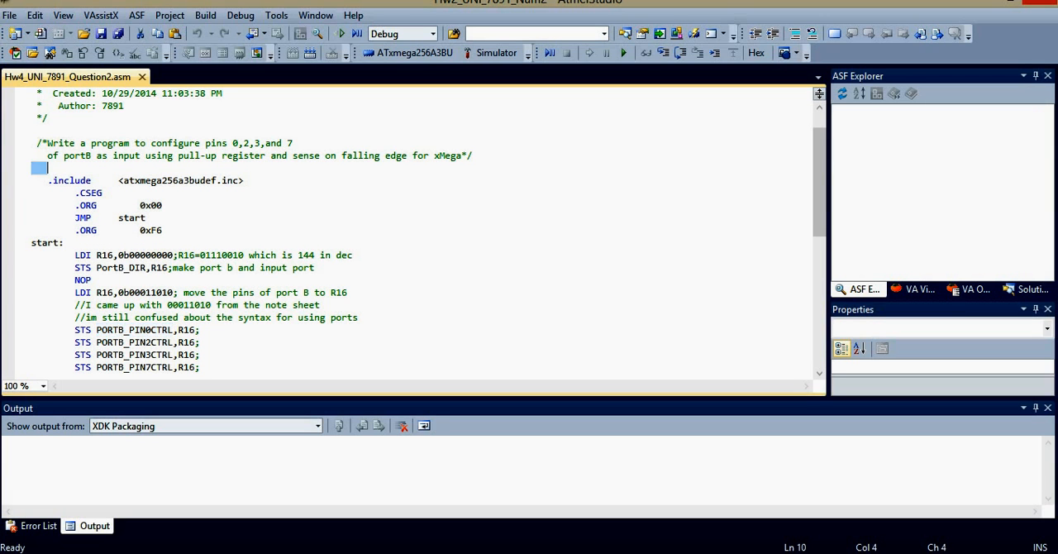
{"action": "left_click", "coordinate": [144, 180]}
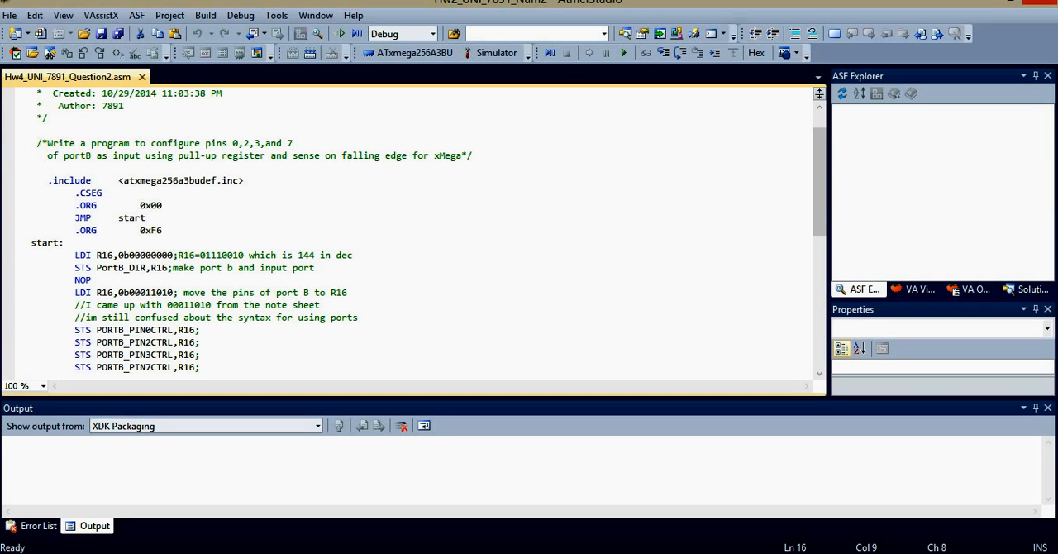
- Highlight the binary value loaded into R16 and point at the NOP line
{"action": "left_click", "coordinate": [96, 255]}
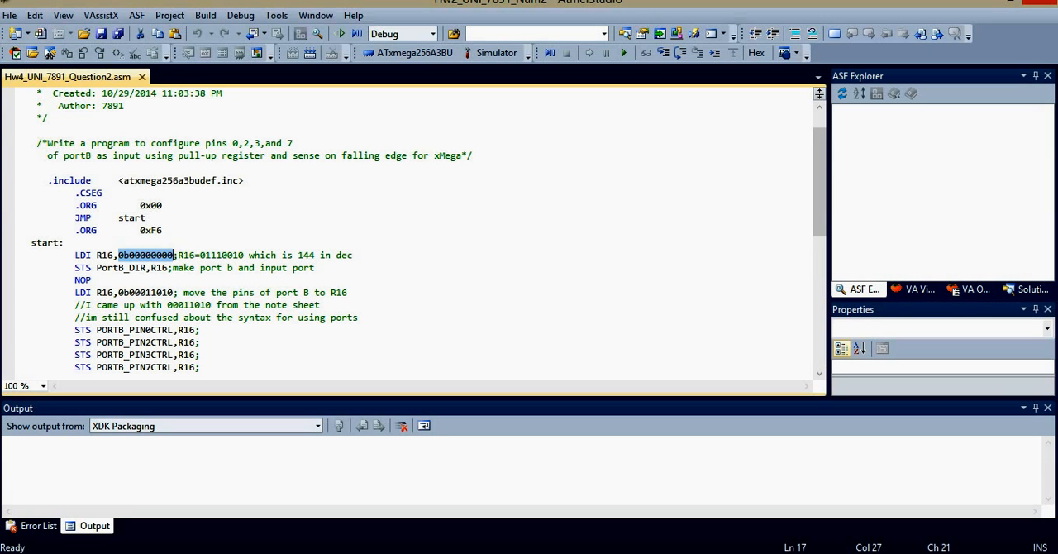
{"action": "double_click", "coordinate": [82, 279]}
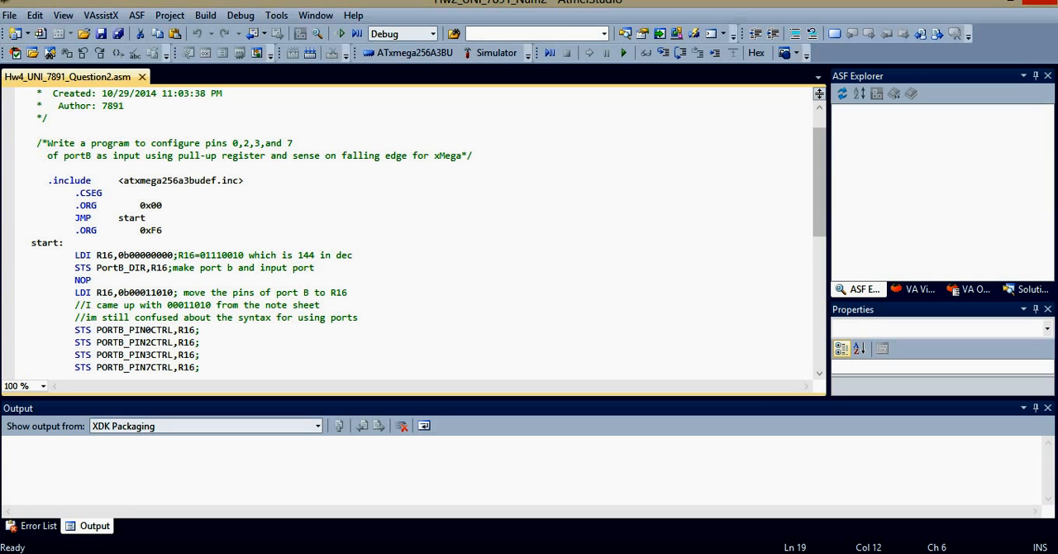
{"action": "left_click", "coordinate": [91, 279]}
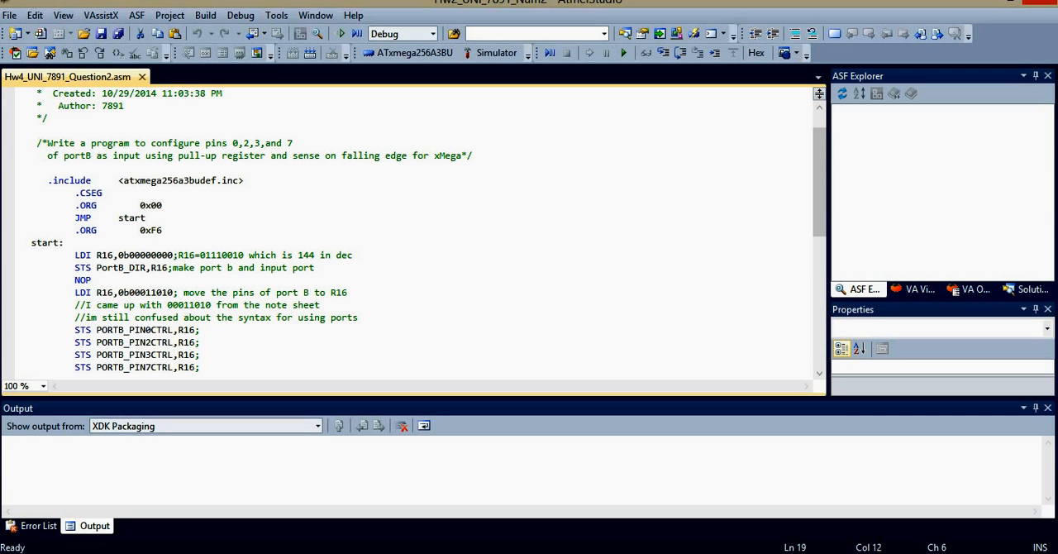
{"action": "left_click", "coordinate": [91, 280]}
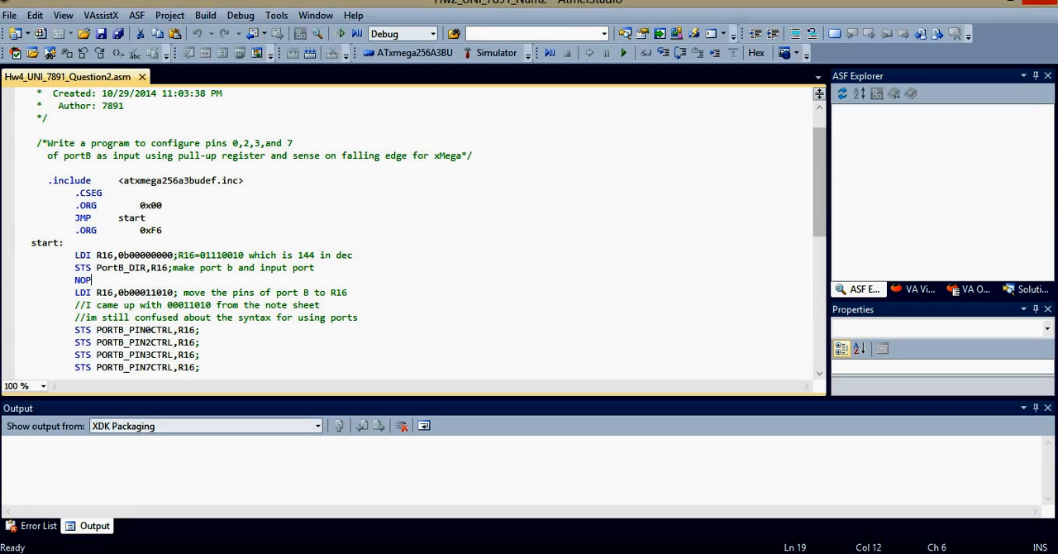
{"action": "left_click", "coordinate": [189, 255]}
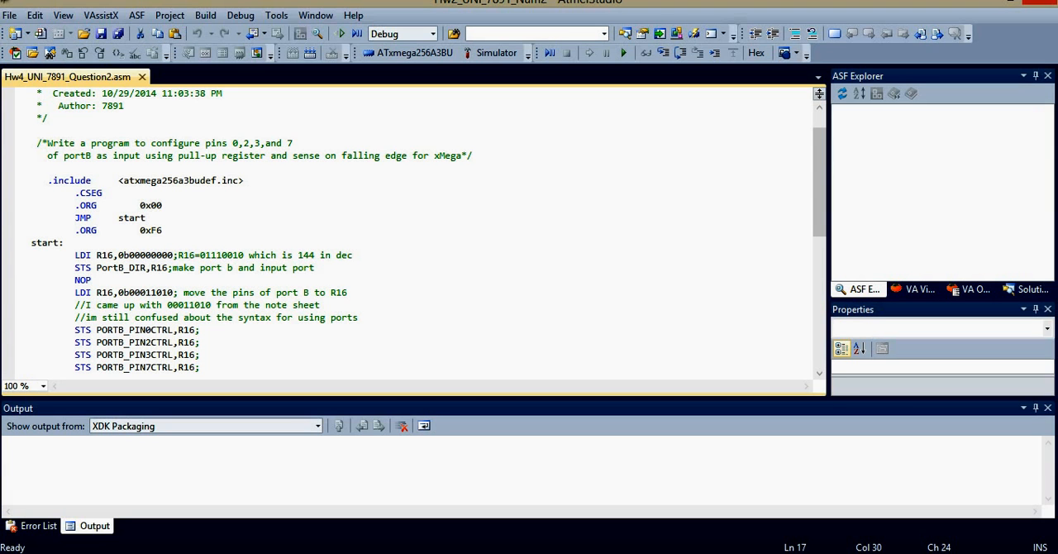
{"action": "double_click", "coordinate": [122, 267]}
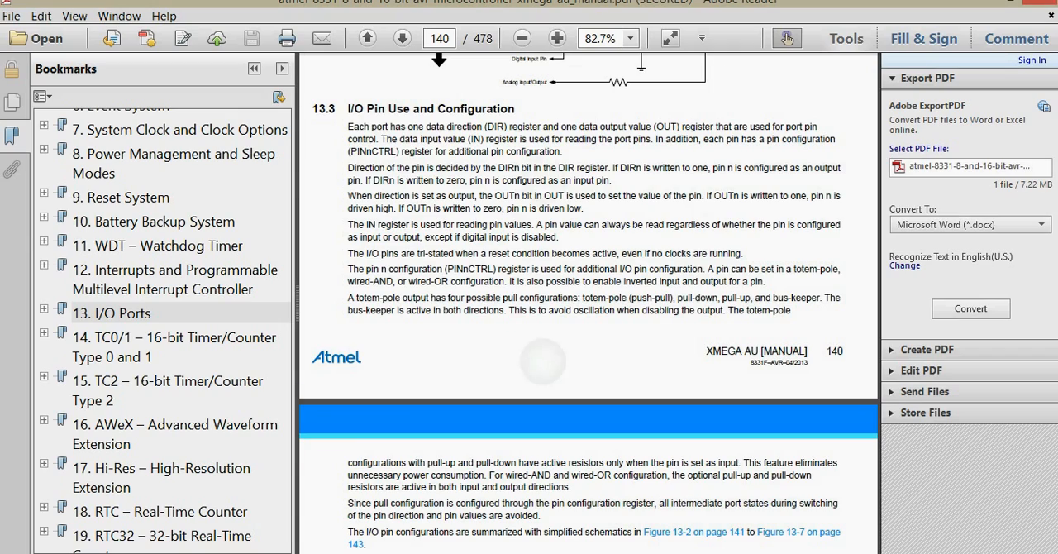
- Enlarge the manual and highlight the sentences on writing DIRn, including the input-pin sentence
{"action": "left_click", "coordinate": [557, 38]}
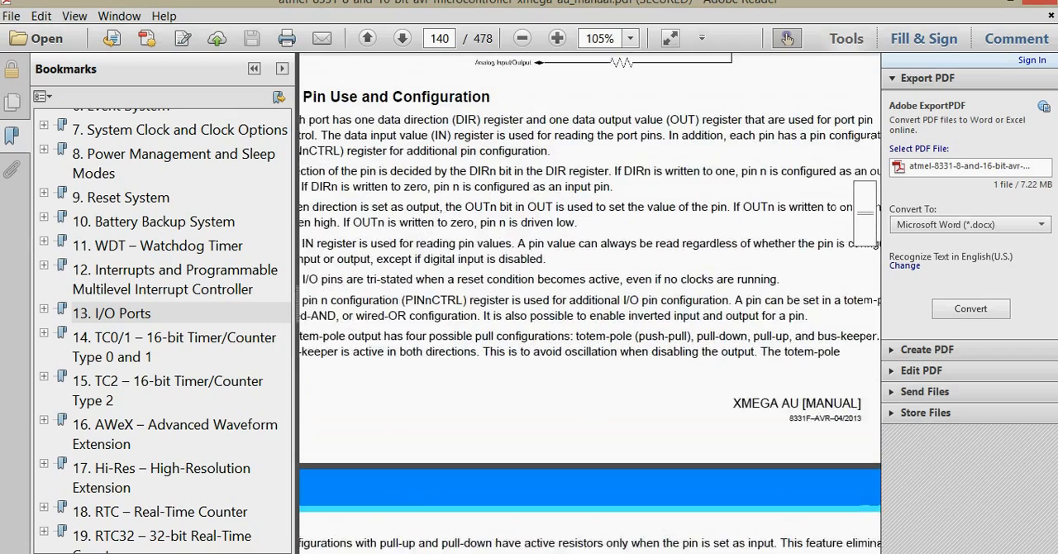
{"action": "scroll", "scroll_direction": "down", "scroll_amount": 3}
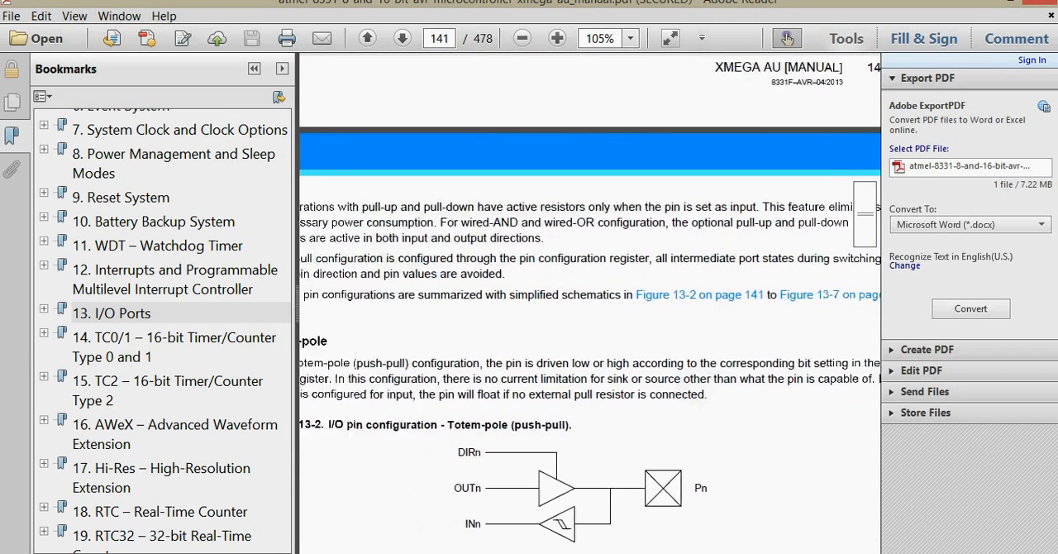
{"action": "left_click", "coordinate": [367, 38]}
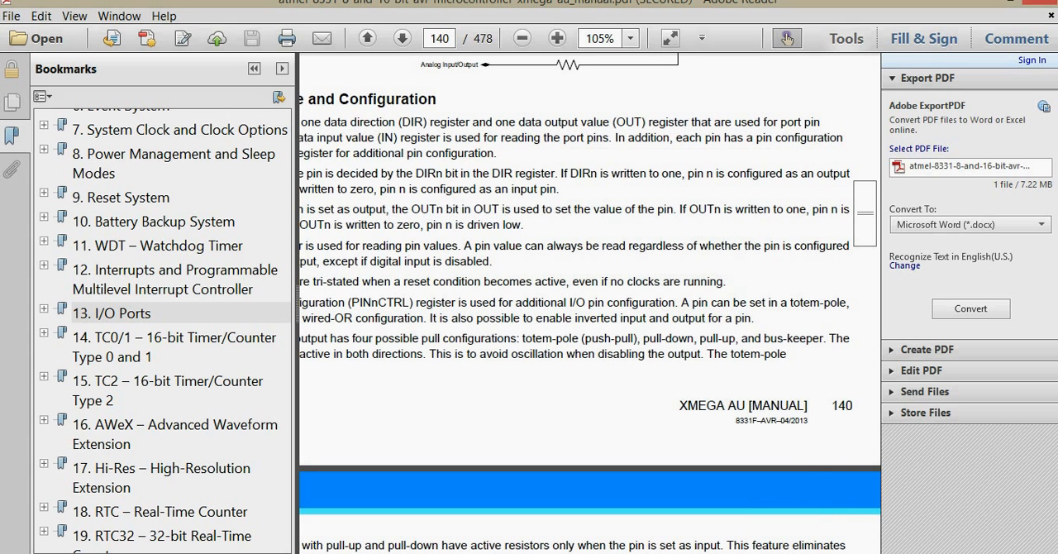
{"action": "left_click_drag", "start_coordinate": [561, 173], "coordinate": [608, 172]}
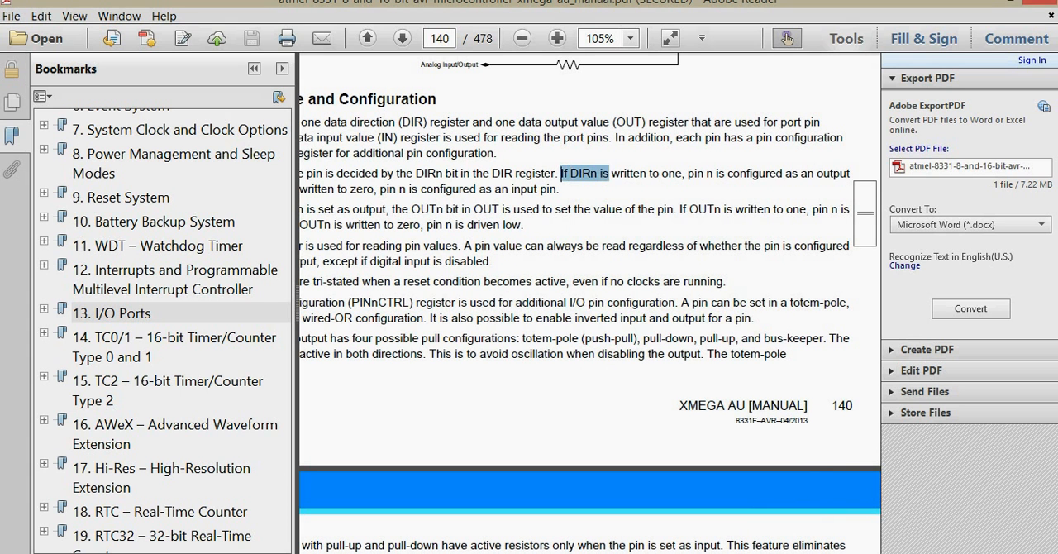
{"action": "left_click_drag", "start_coordinate": [562, 172], "coordinate": [782, 172]}
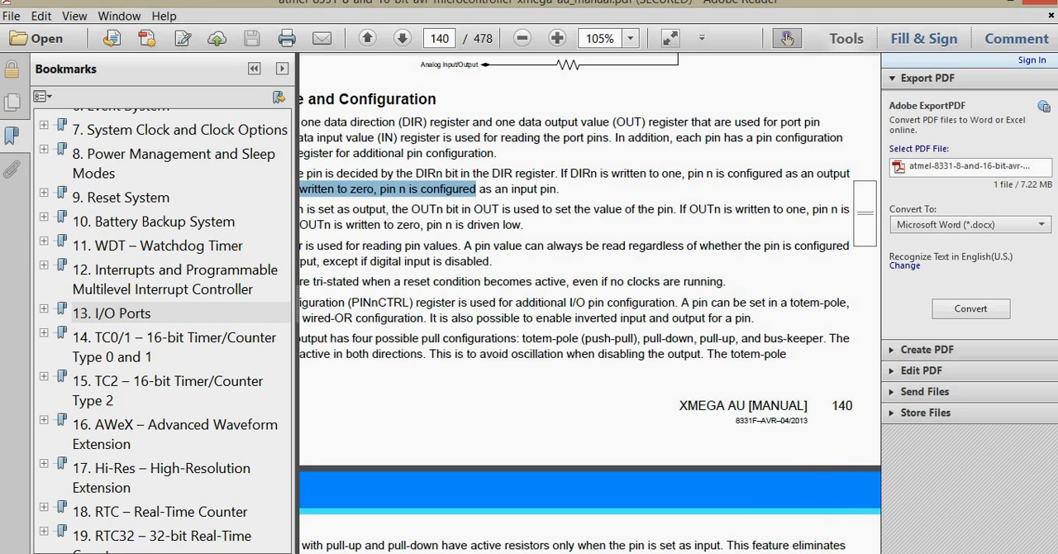
{"action": "left_click_drag", "start_coordinate": [478, 188], "coordinate": [560, 188]}
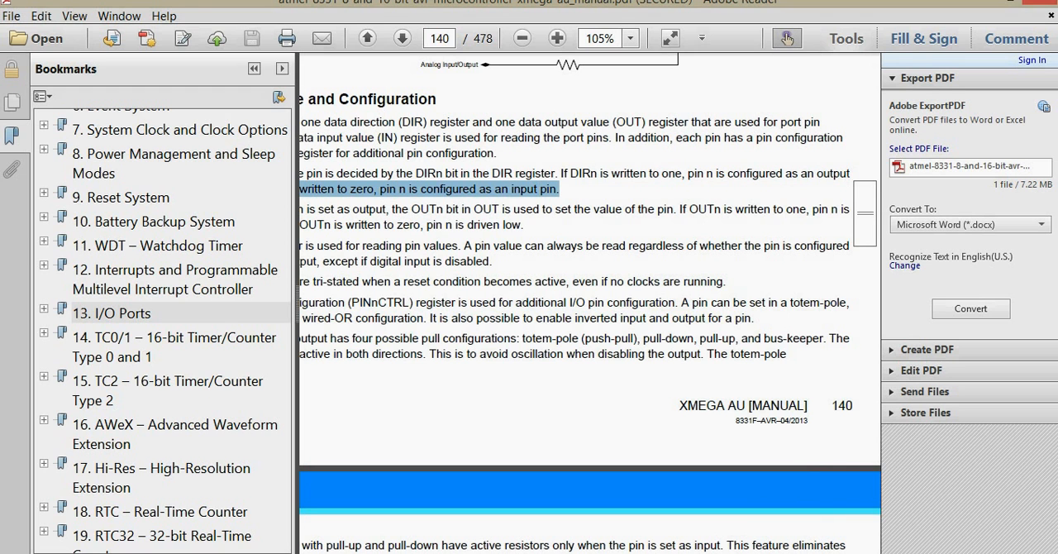
{"action": "left_click_drag", "start_coordinate": [558, 188], "coordinate": [670, 302]}
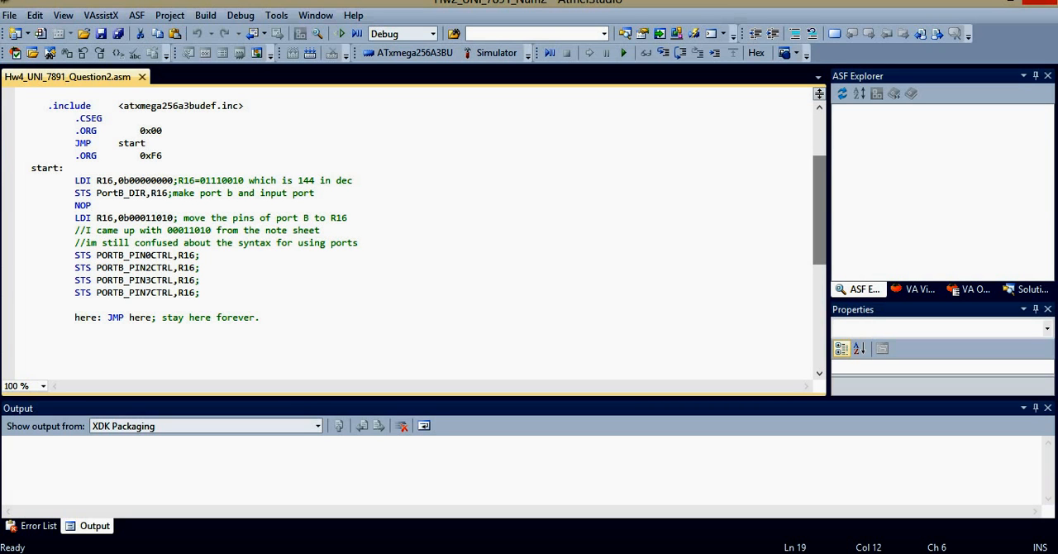
{"action": "left_click", "coordinate": [91, 205]}
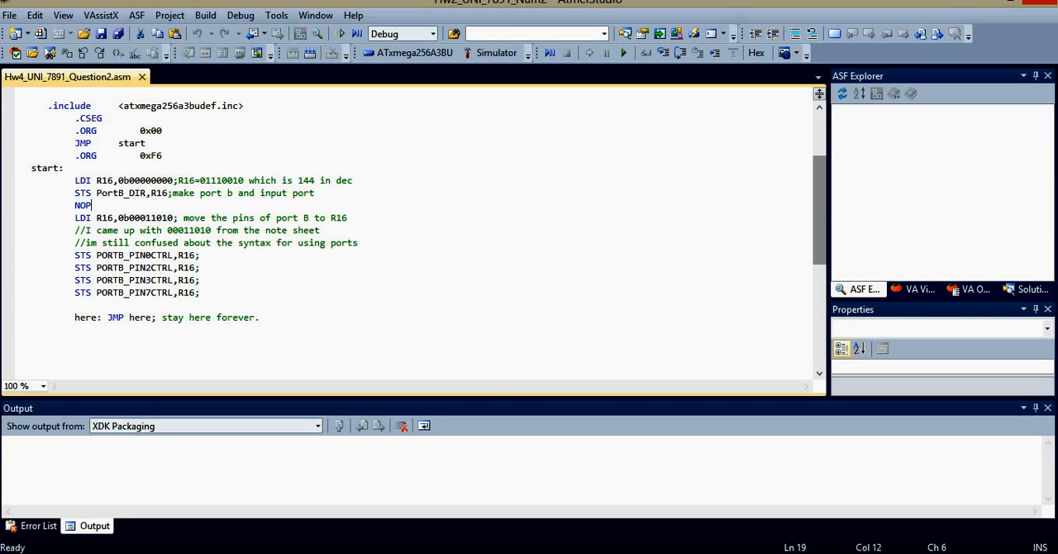
{"action": "scroll", "scroll_direction": "down", "scroll_amount": 3}
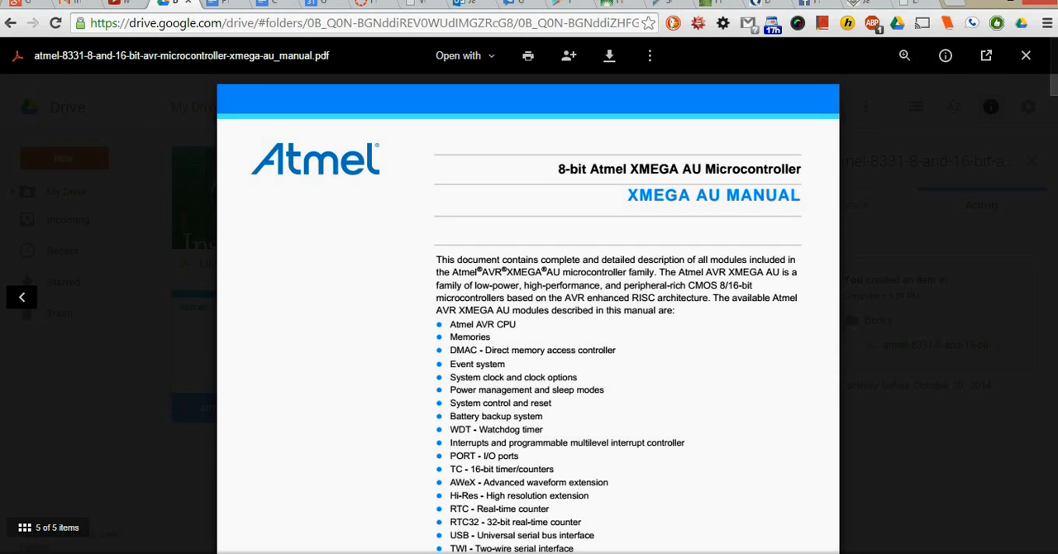
{"action": "left_click", "coordinate": [1026, 55]}
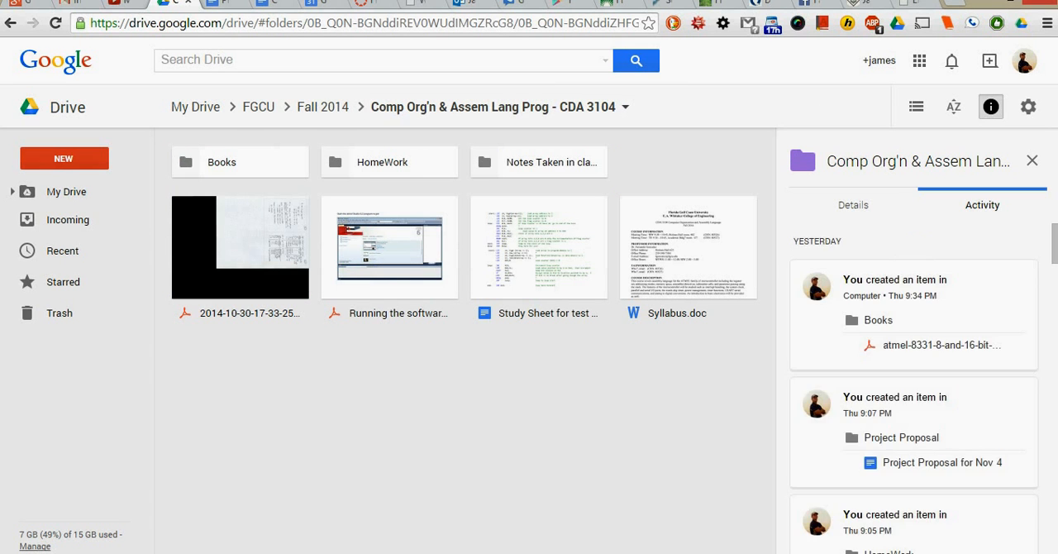
{"action": "left_click", "coordinate": [240, 248]}
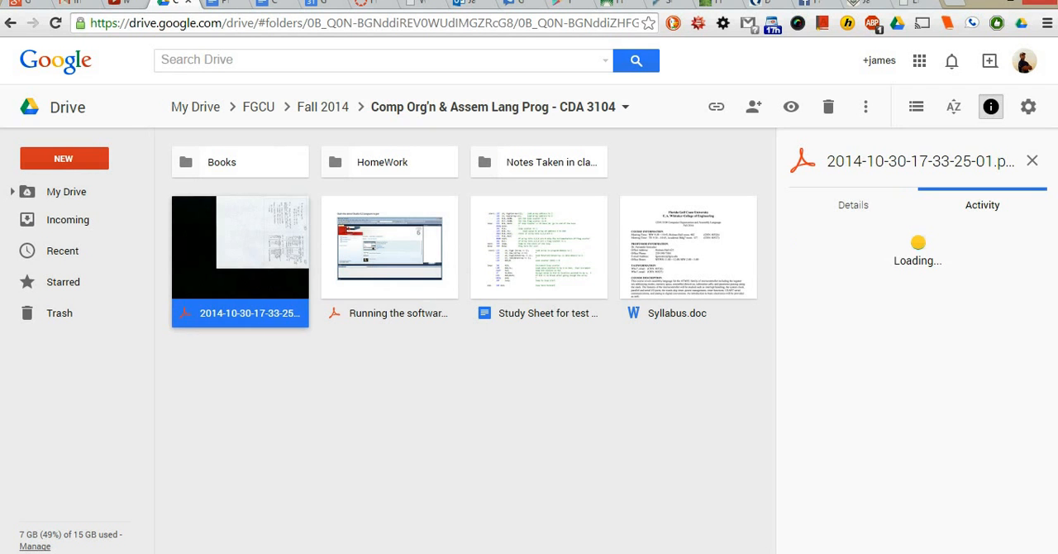
{"action": "double_click", "coordinate": [240, 247]}
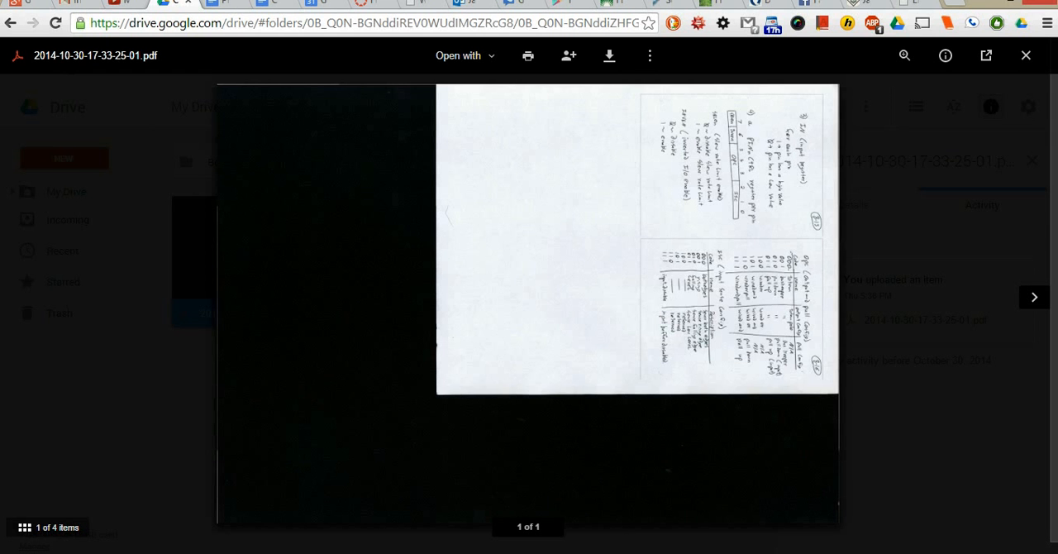
{"action": "left_click", "coordinate": [609, 56]}
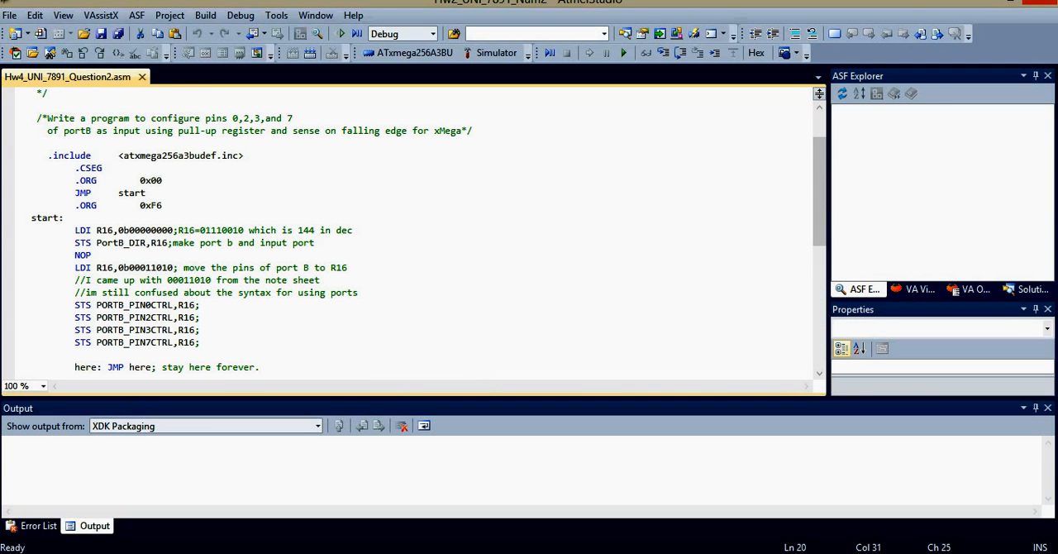
{"action": "left_click", "coordinate": [186, 268]}
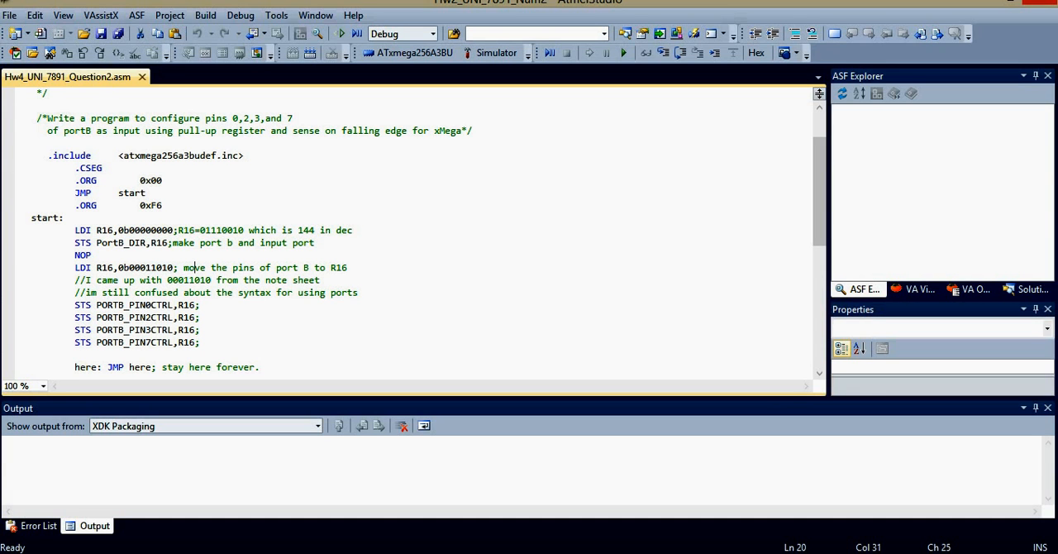
{"action": "double_click", "coordinate": [134, 305]}
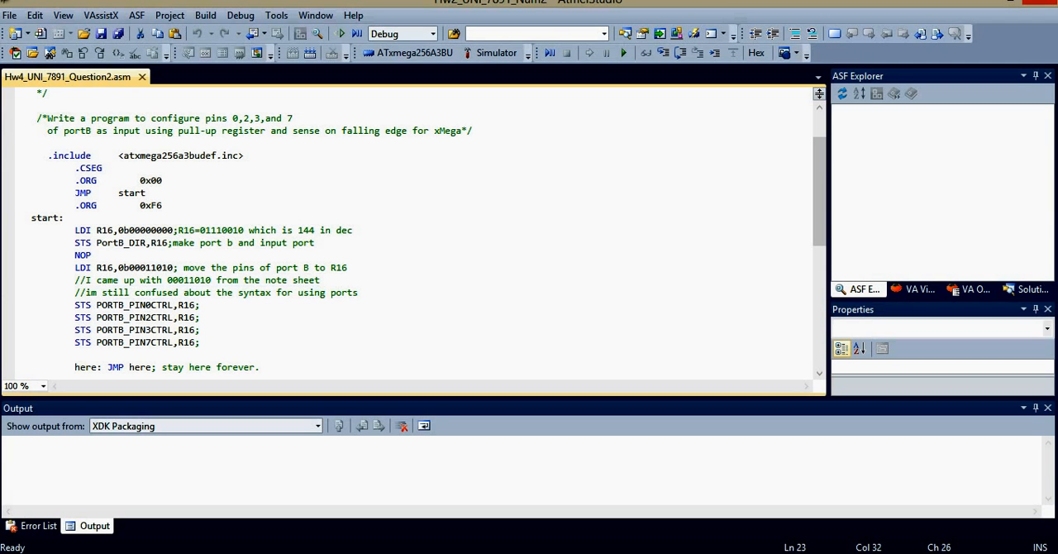
{"action": "left_click", "coordinate": [199, 304]}
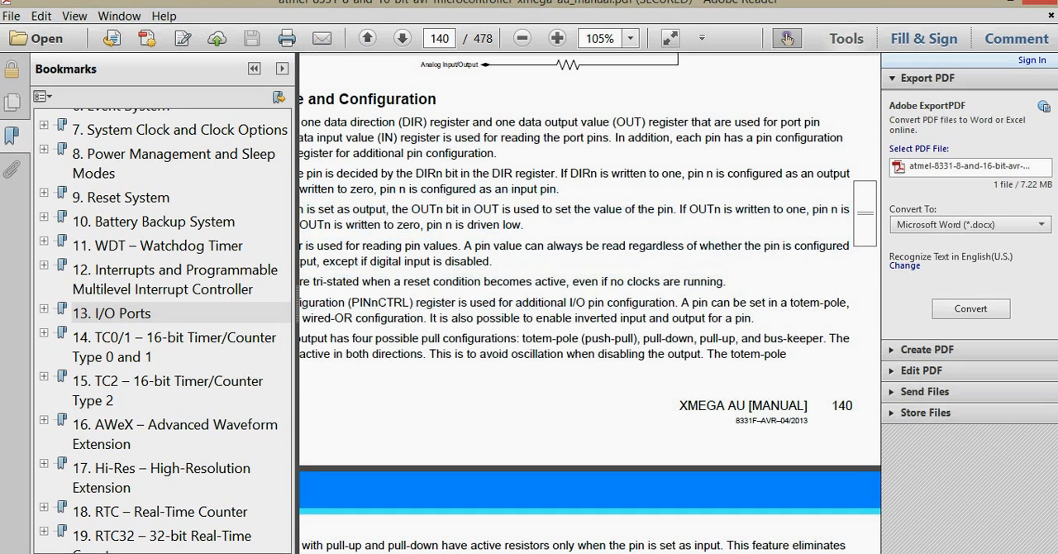
- Scroll the manual from page 140 to the Totem-pole section on page 141
{"action": "right_click", "coordinate": [521, 302]}
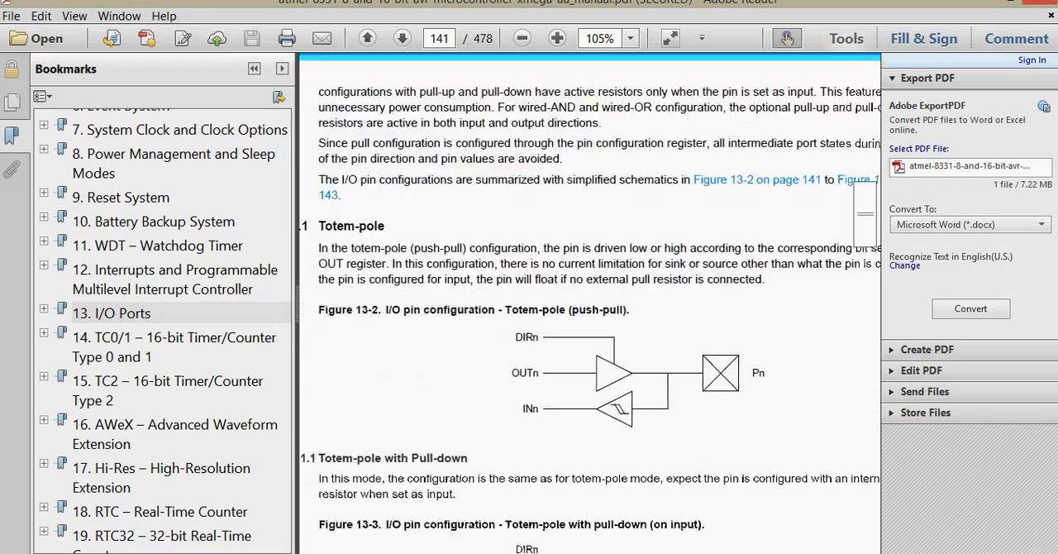
{"action": "scroll", "scroll_direction": "down", "scroll_amount": 3}
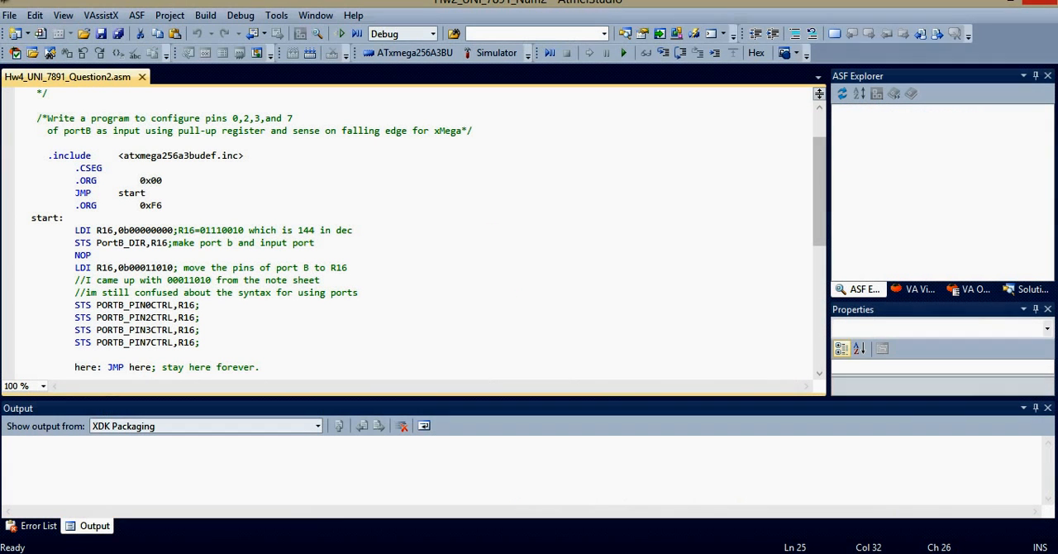
{"action": "double_click", "coordinate": [186, 304]}
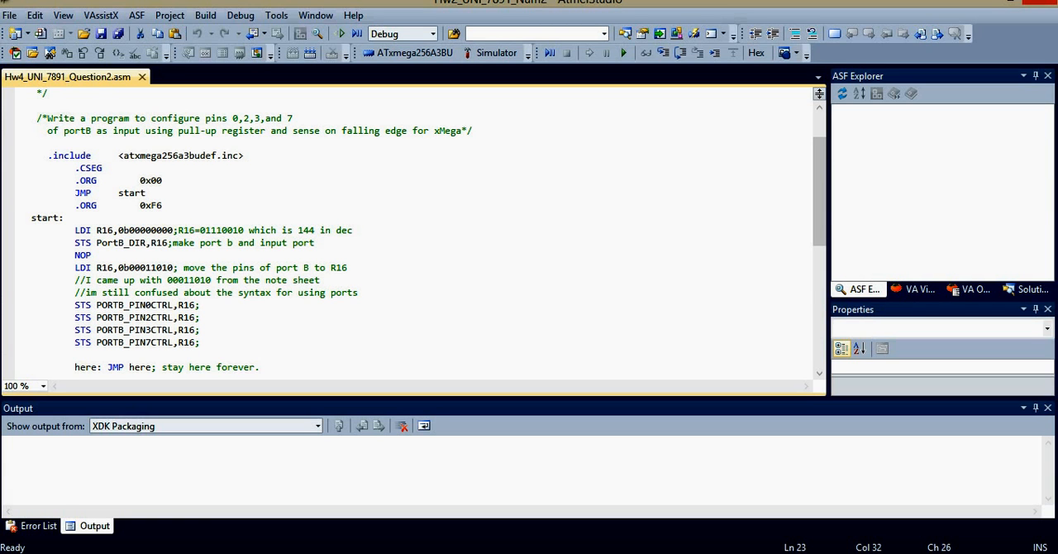
{"action": "left_click", "coordinate": [200, 304]}
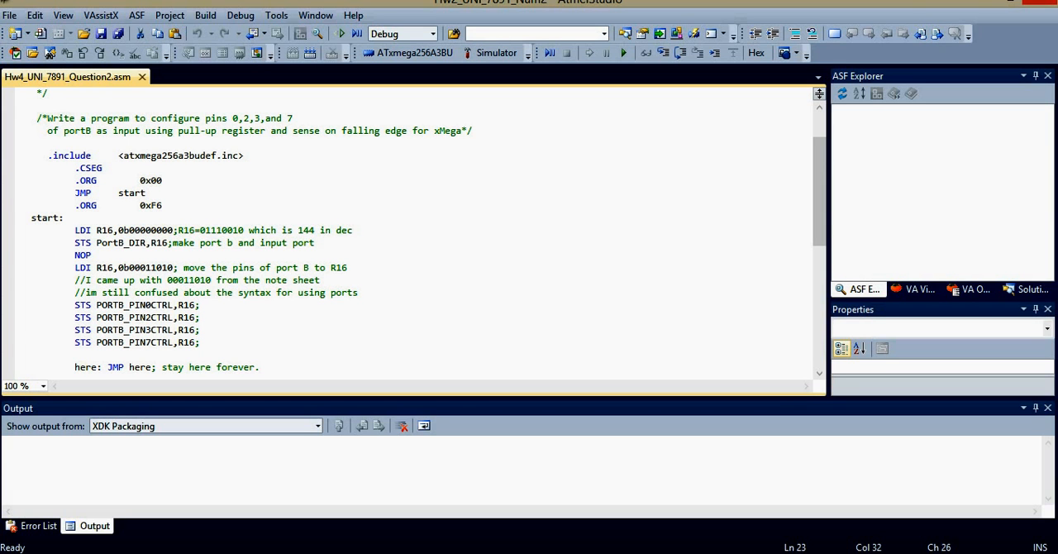
{"action": "left_click", "coordinate": [199, 305]}
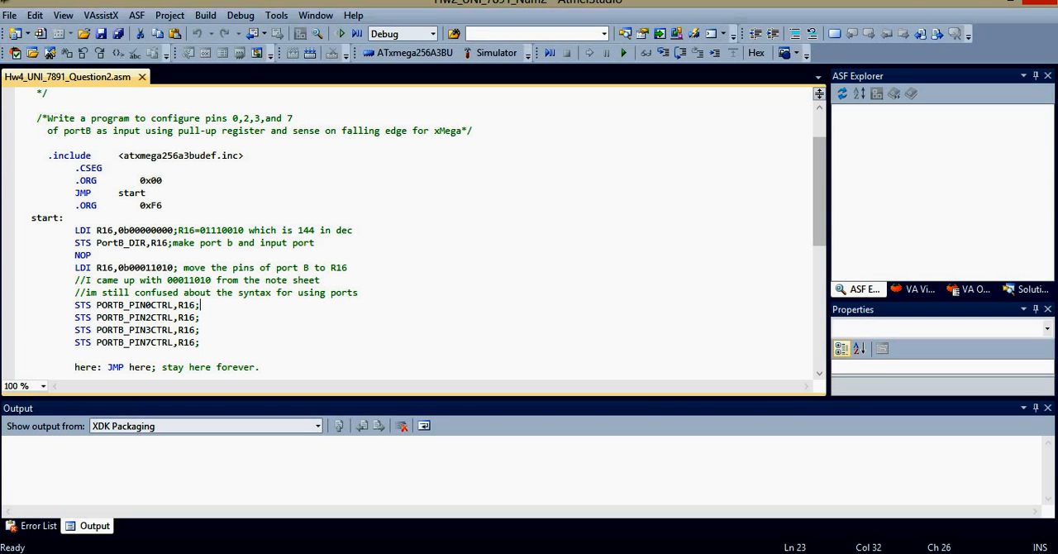
{"action": "scroll", "scroll_direction": "down", "scroll_amount": 3}
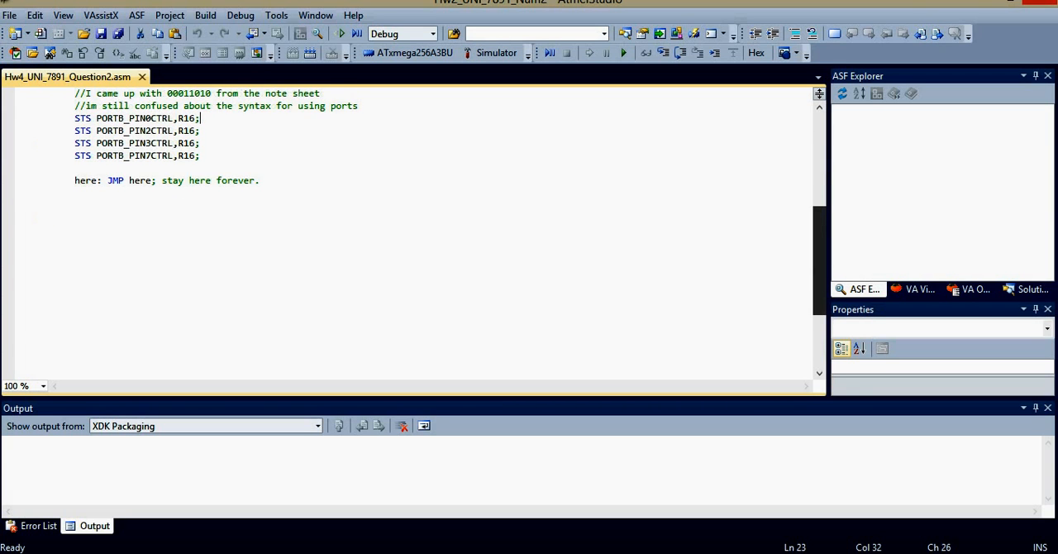